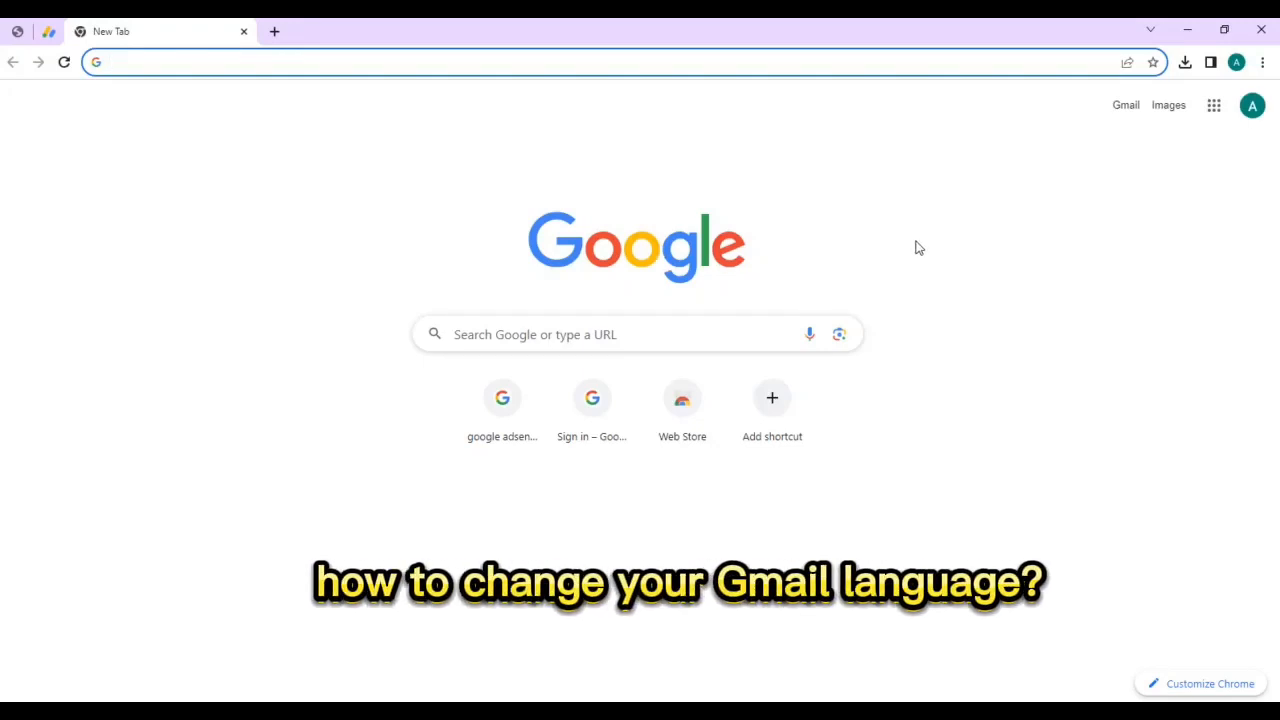
- Open the Google Account management page from the Chrome profile avatar menu
{"action": "left_click", "coordinate": [1252, 104]}
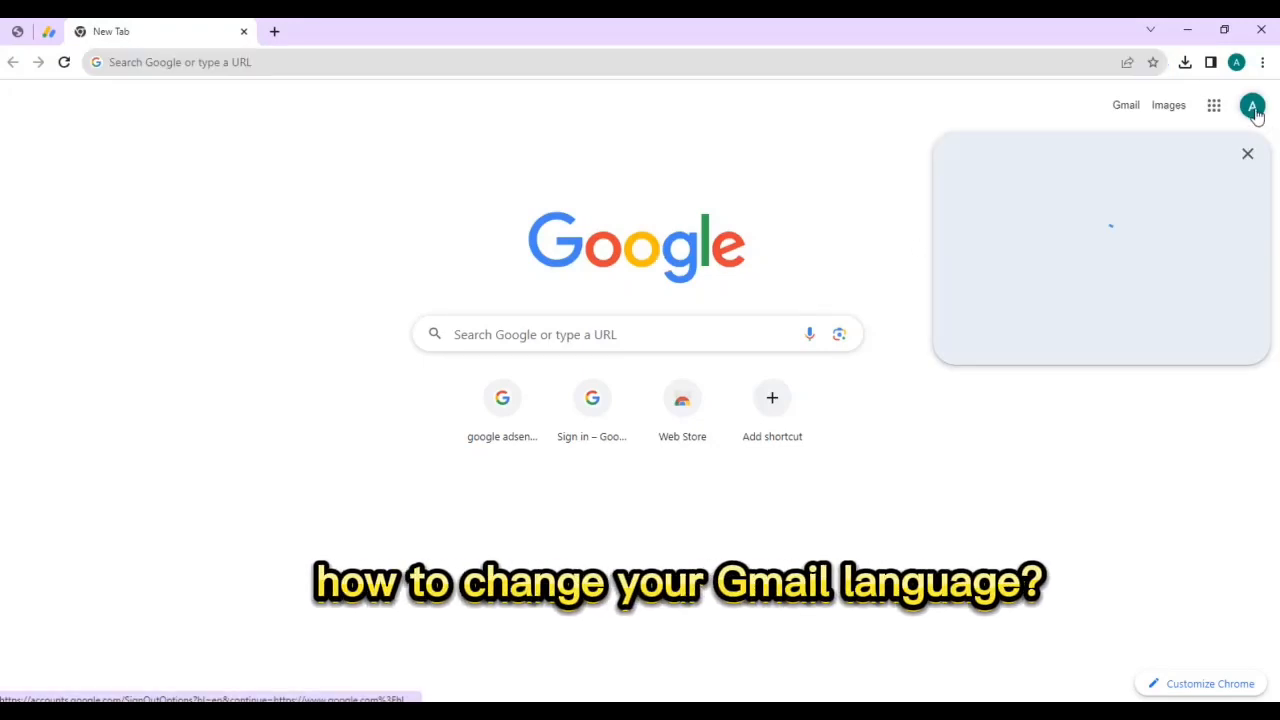
{"action": "left_click", "coordinate": [1252, 104]}
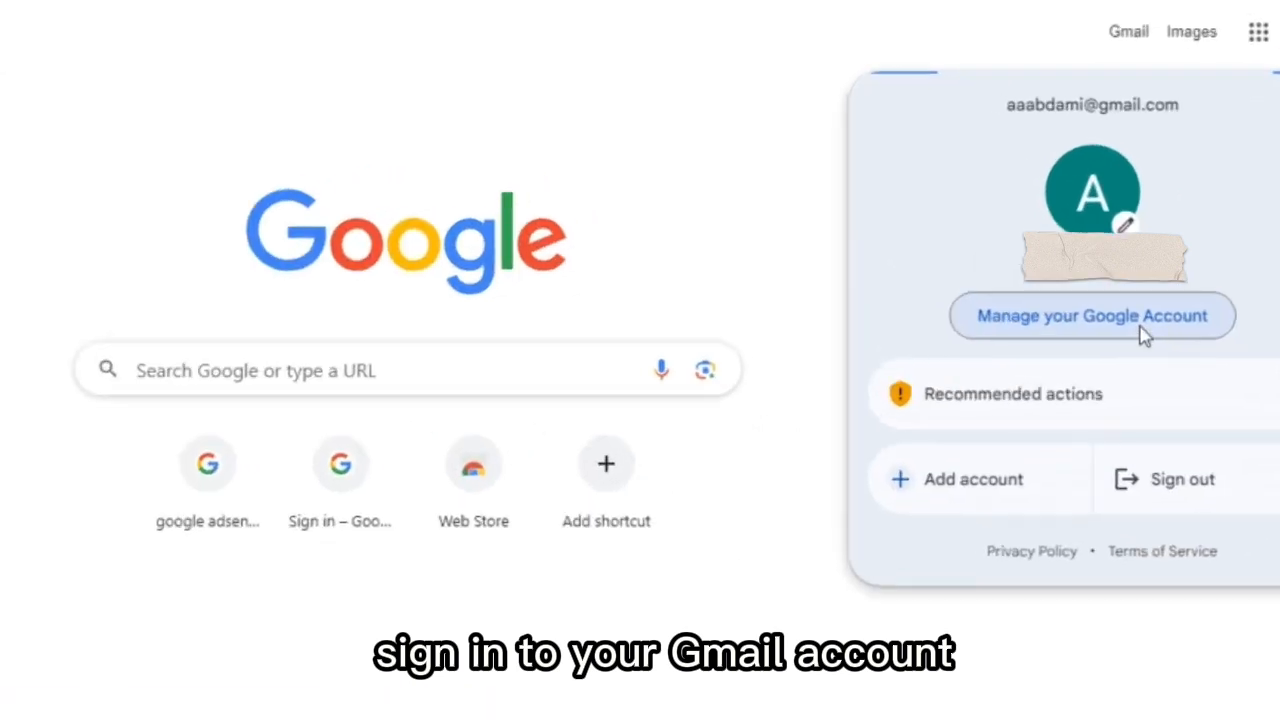
{"action": "left_click", "coordinate": [1092, 316]}
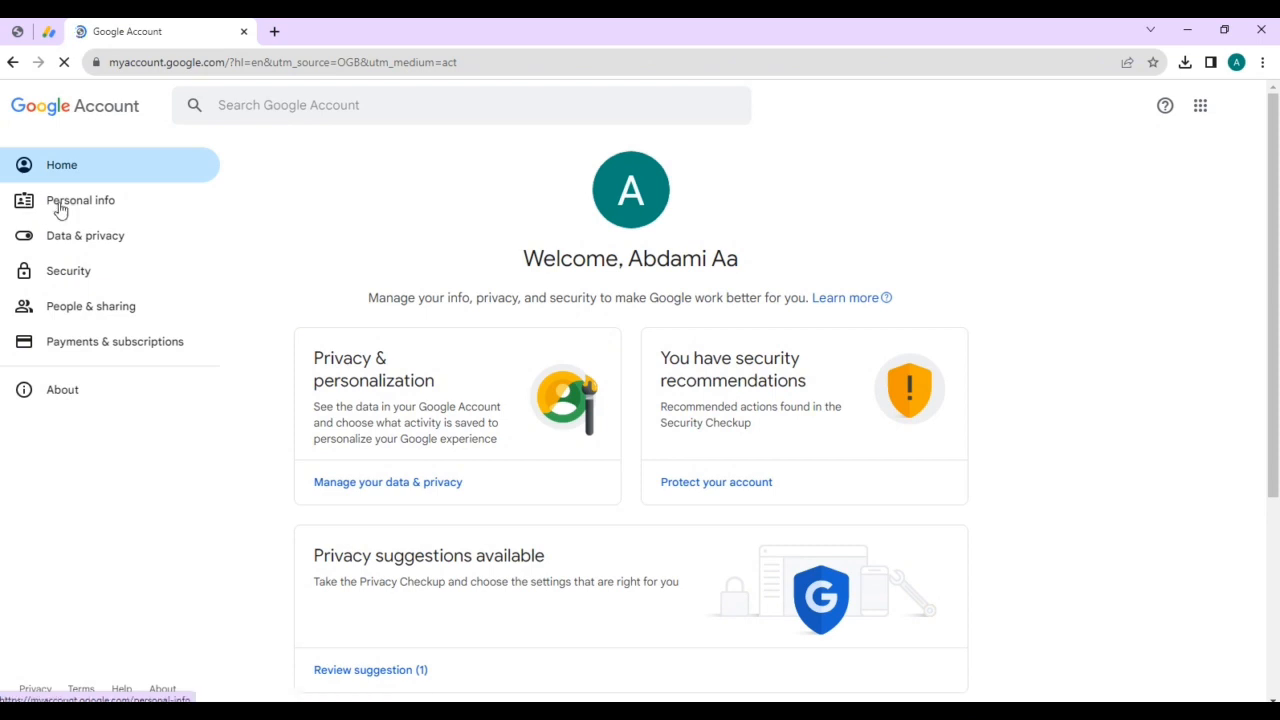
- Open Language under Personal info's General preferences for the web
{"action": "left_click", "coordinate": [80, 200]}
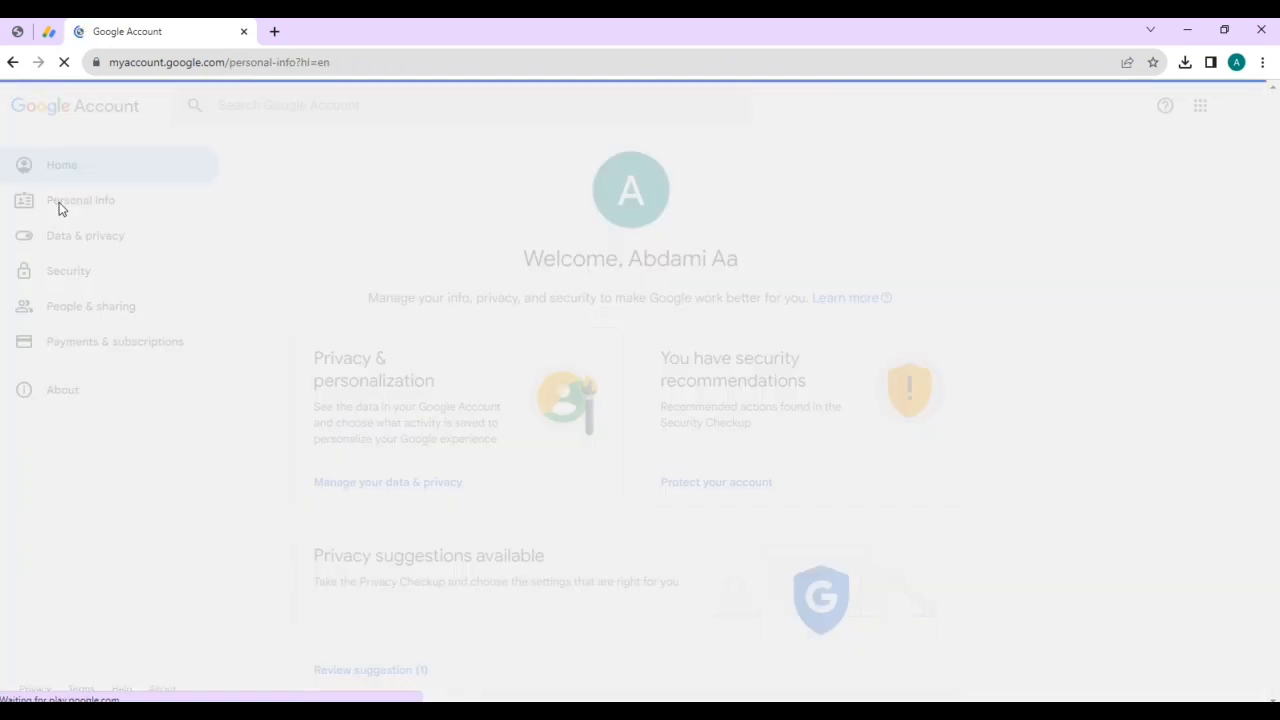
{"action": "left_click", "coordinate": [80, 200]}
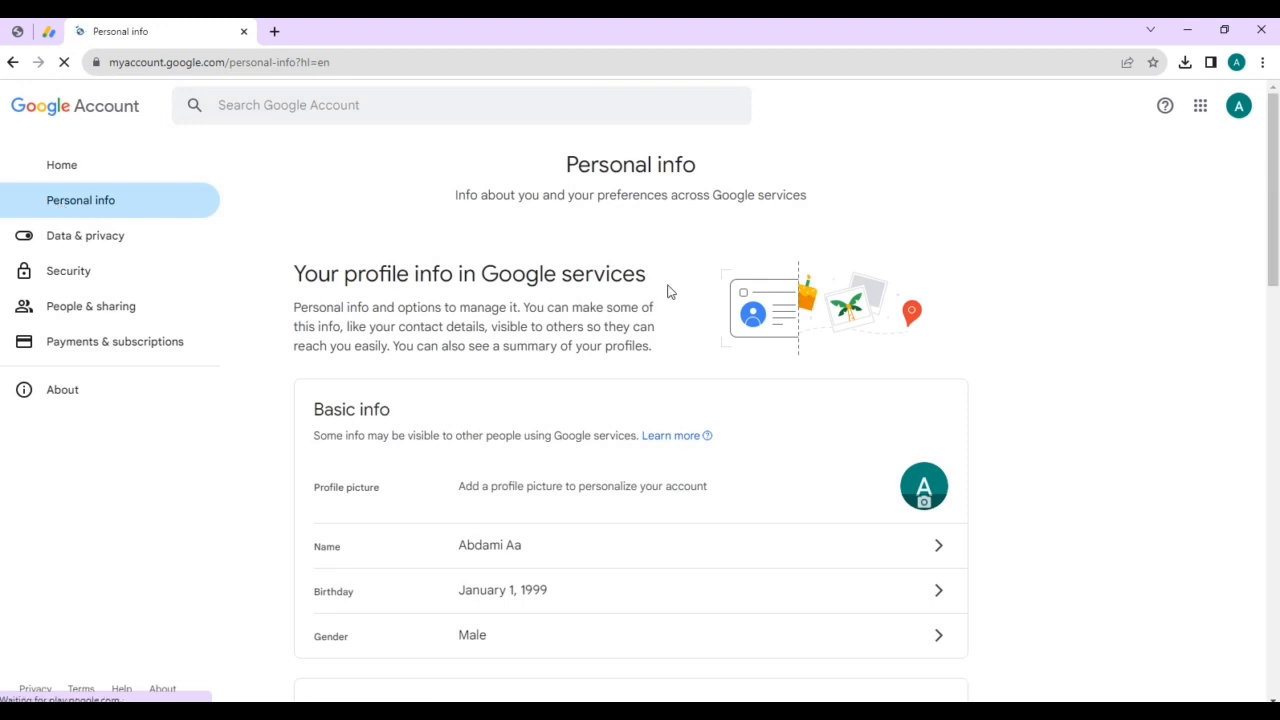
{"action": "scroll", "scroll_direction": "down", "scroll_amount": 3}
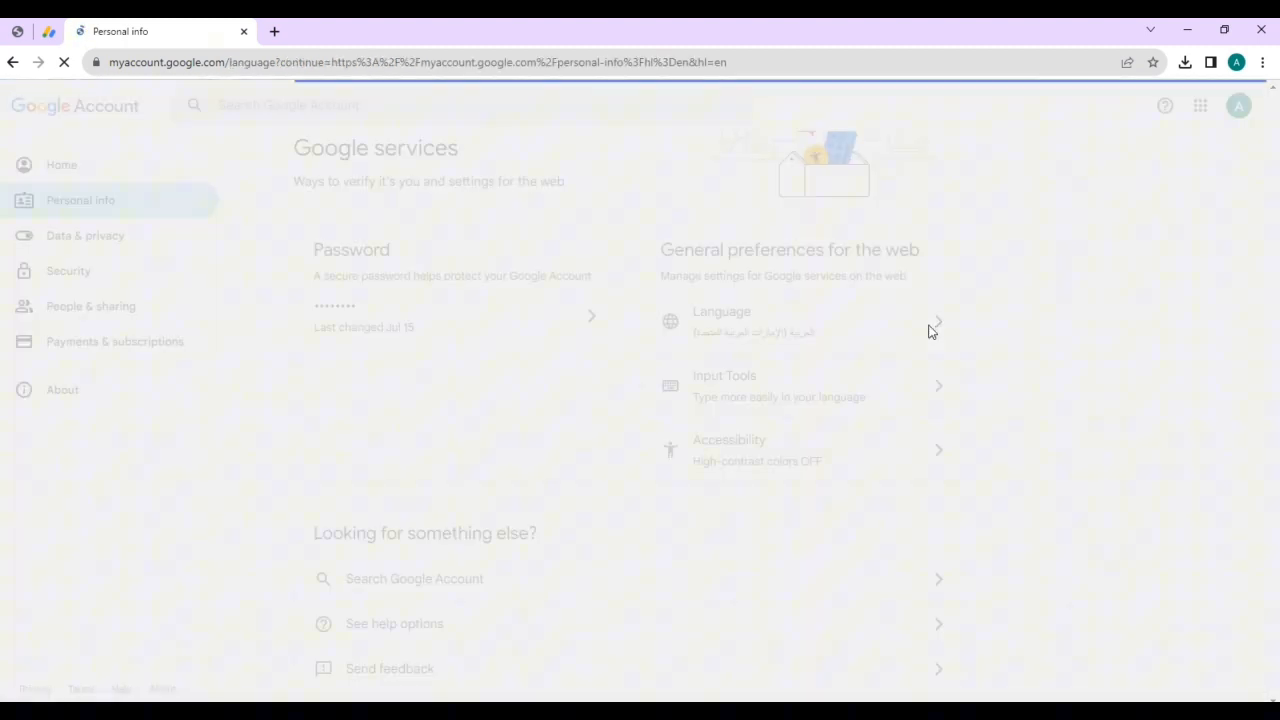
{"action": "left_click", "coordinate": [720, 320]}
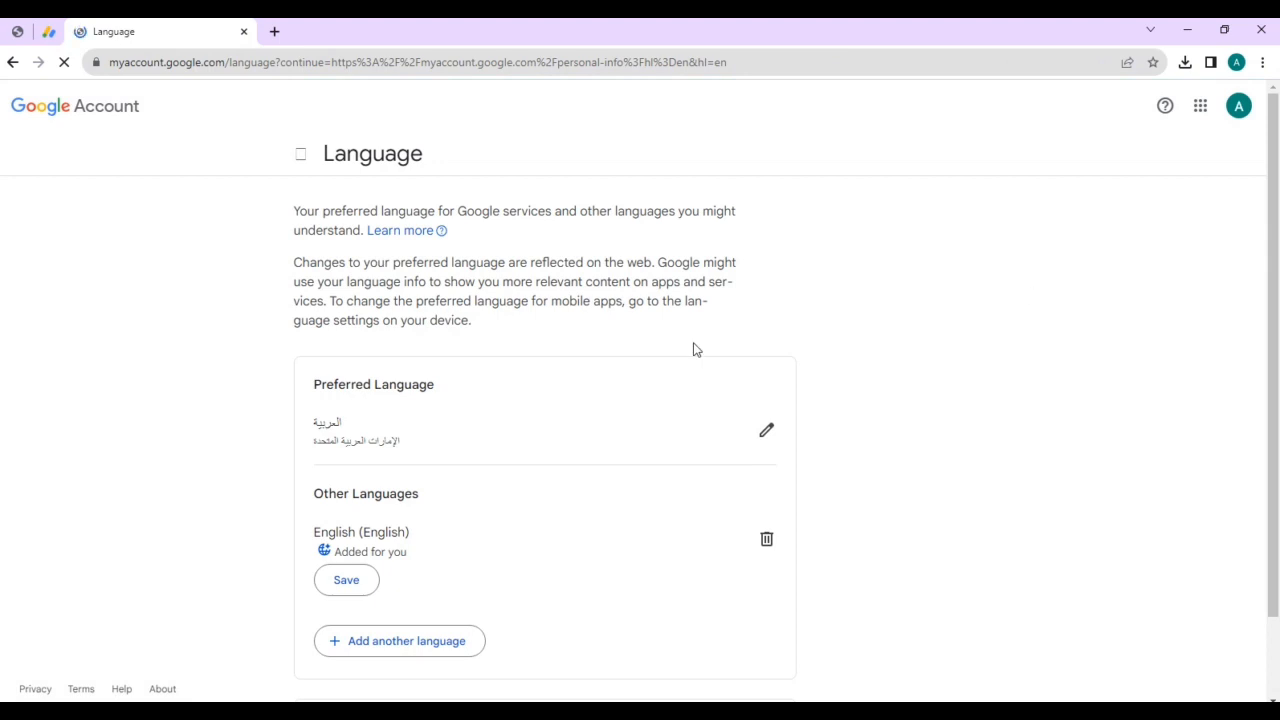
{"action": "left_click", "coordinate": [400, 640]}
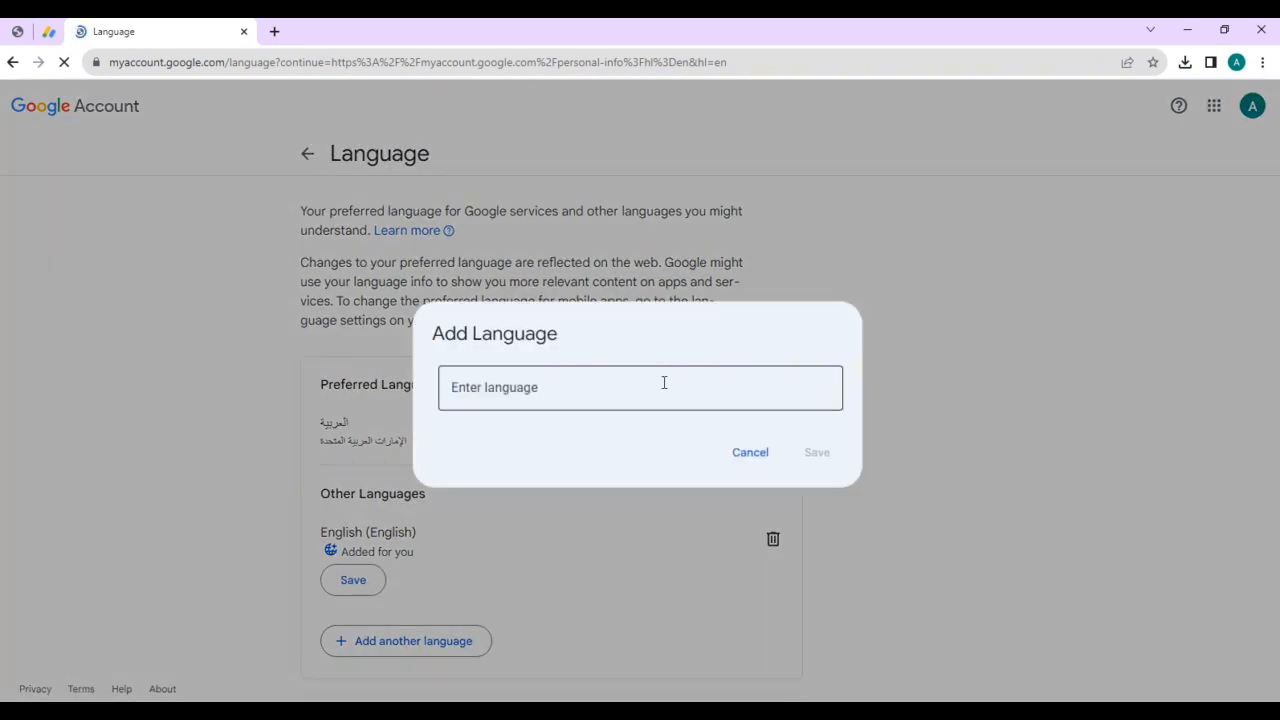
{"action": "type", "text": "Acoliars"}
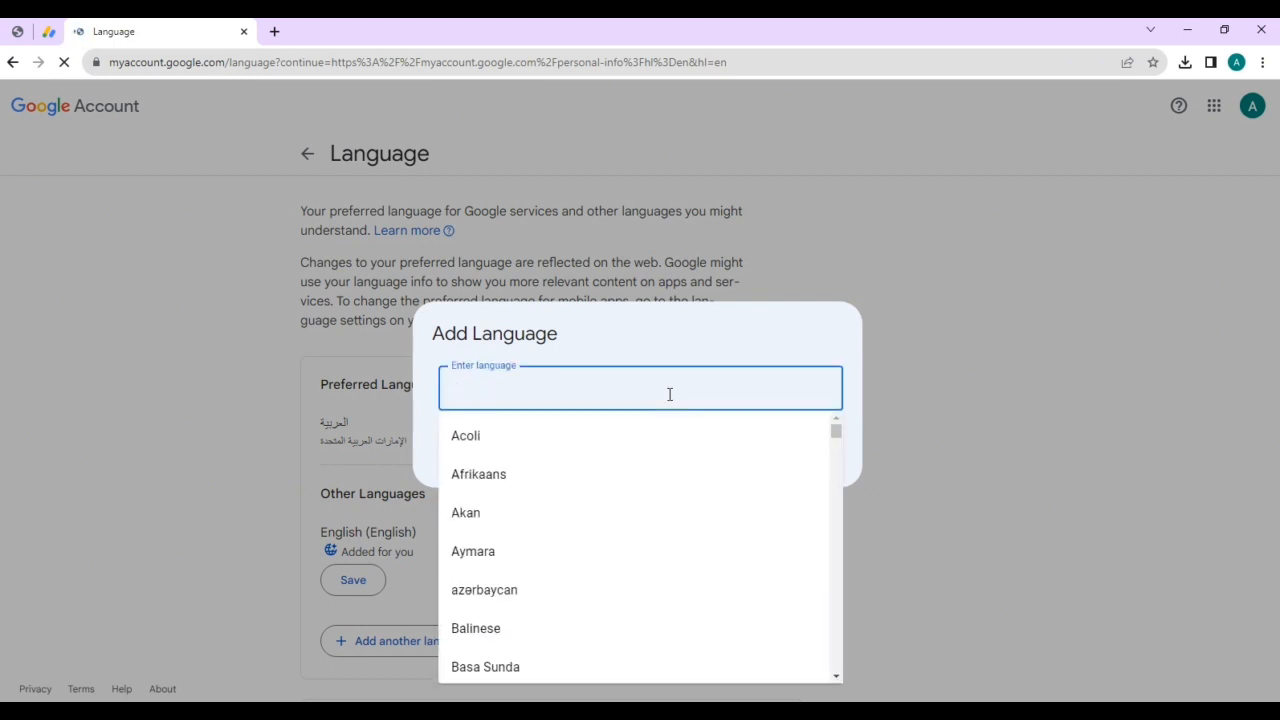
{"action": "type", "text": "ara"}
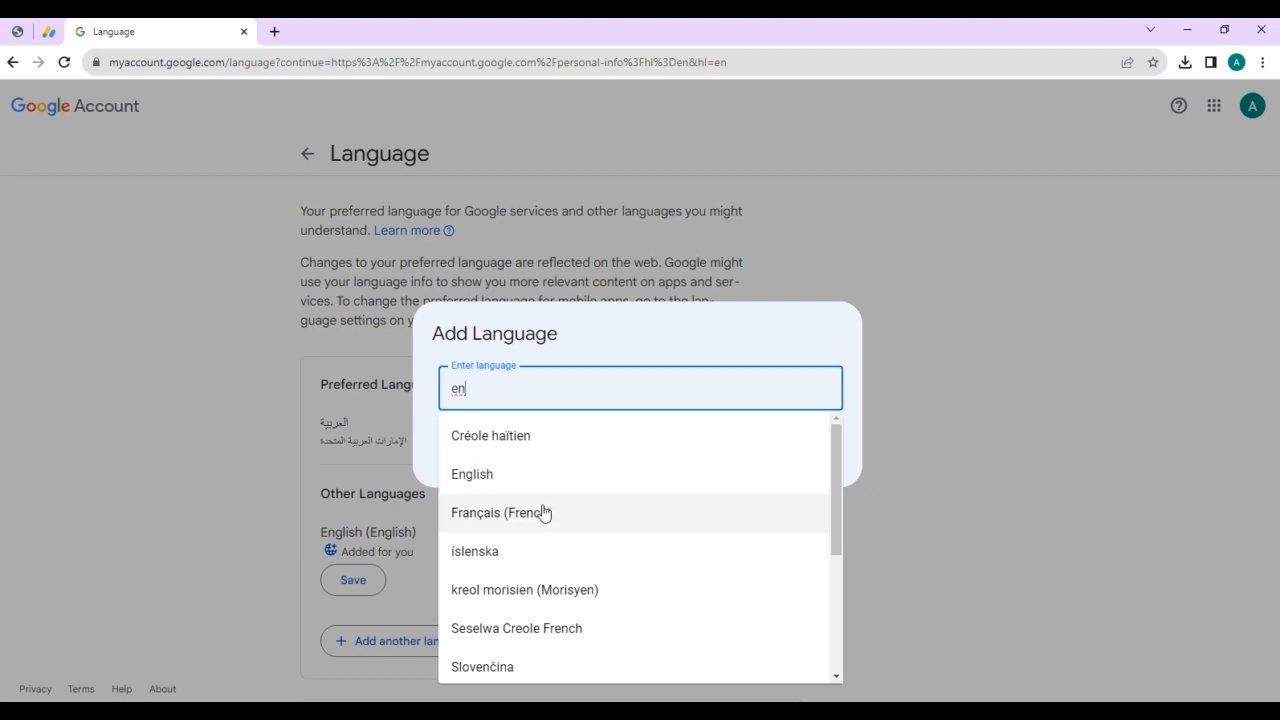
{"action": "mouse_move", "coordinate": [1012, 560]}
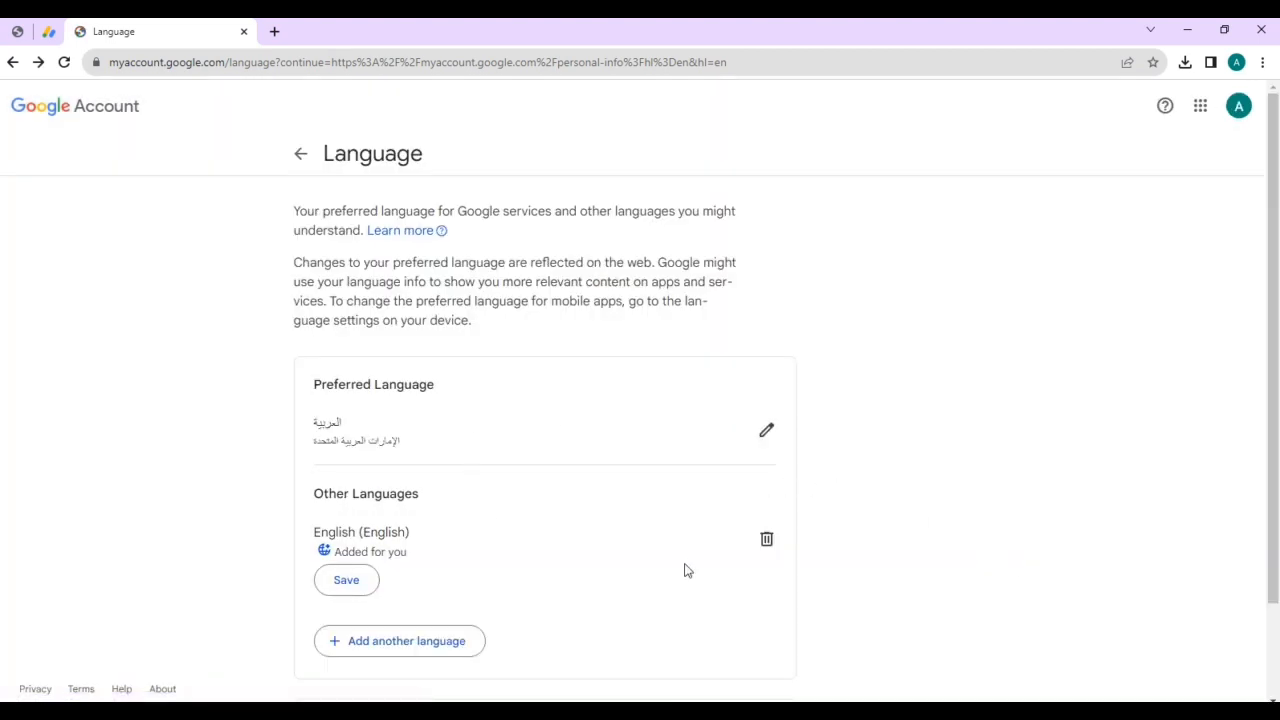
{"action": "mouse_move", "coordinate": [324, 540]}
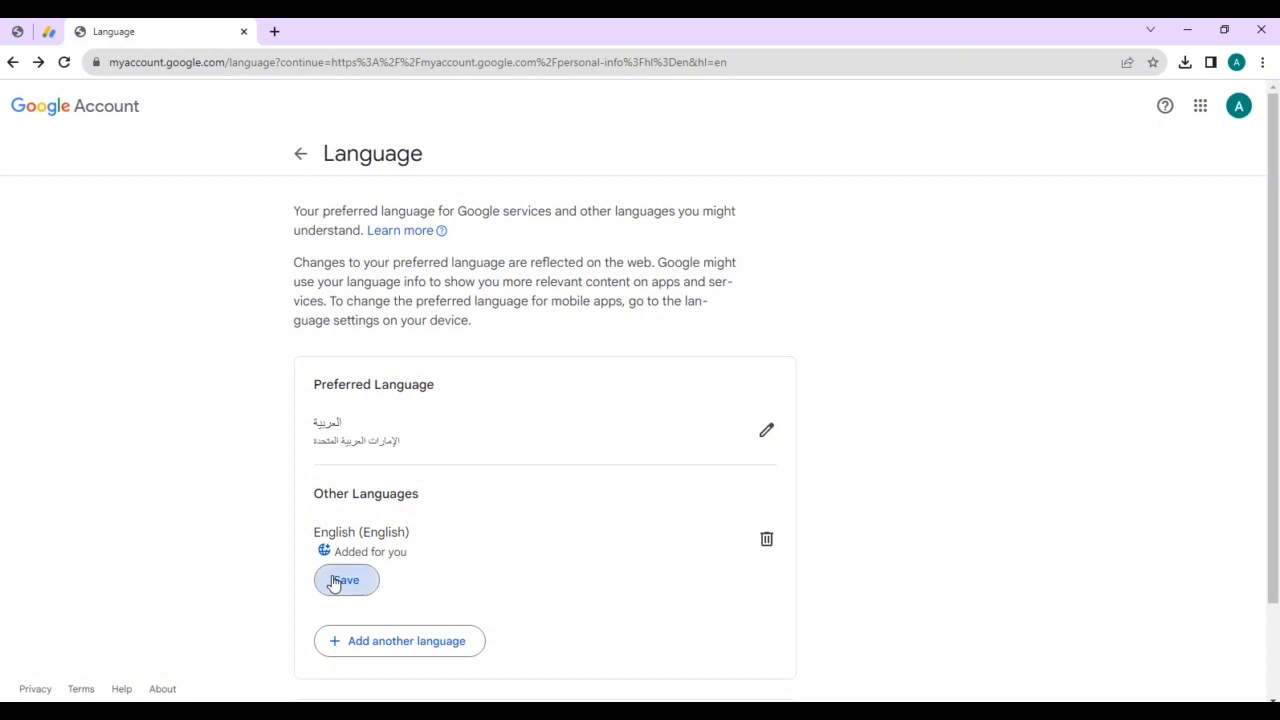
- Save English, choosing United States as its region from the options list
{"action": "left_click", "coordinate": [346, 580]}
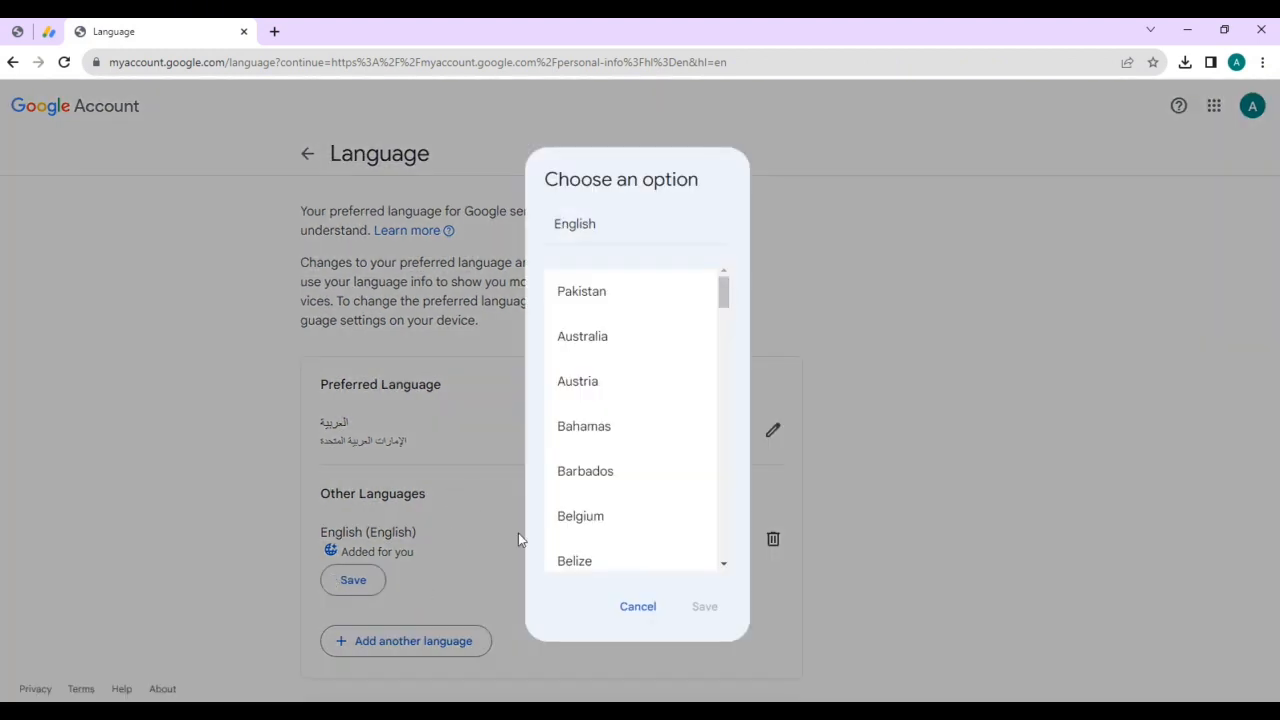
{"action": "scroll", "scroll_direction": "down", "scroll_amount": 3}
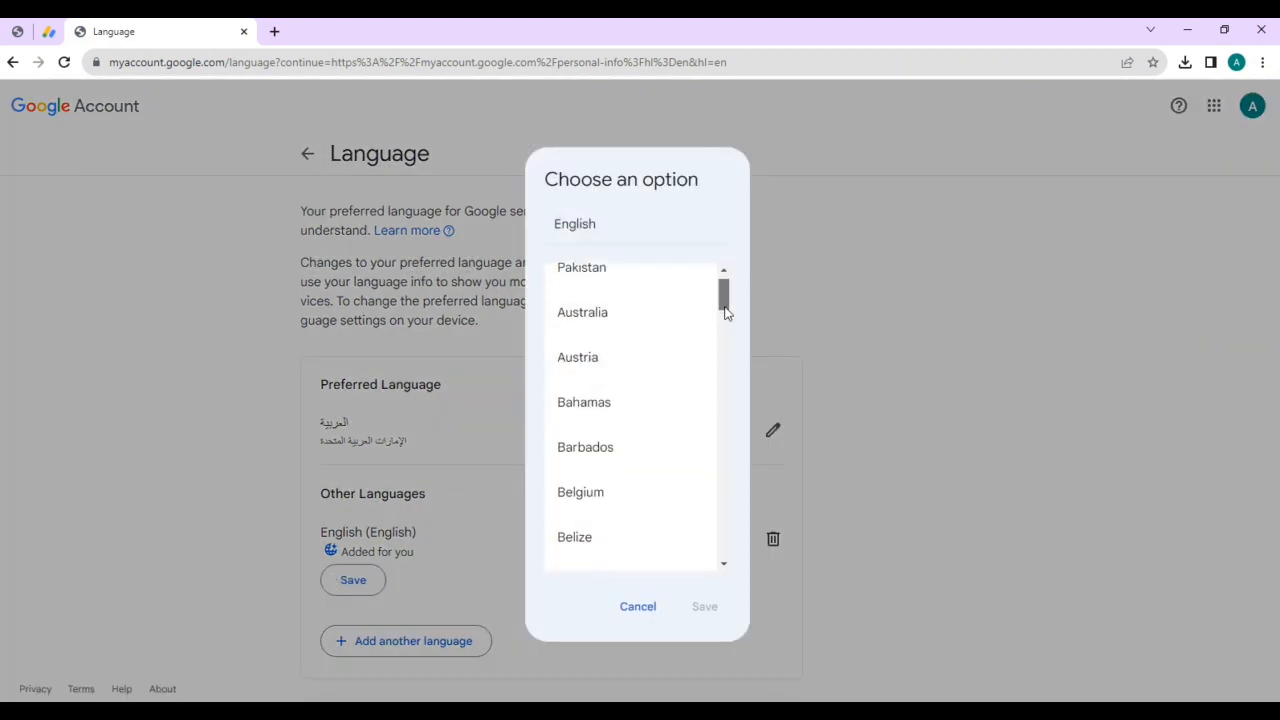
{"action": "scroll", "scroll_direction": "down", "scroll_amount": 3}
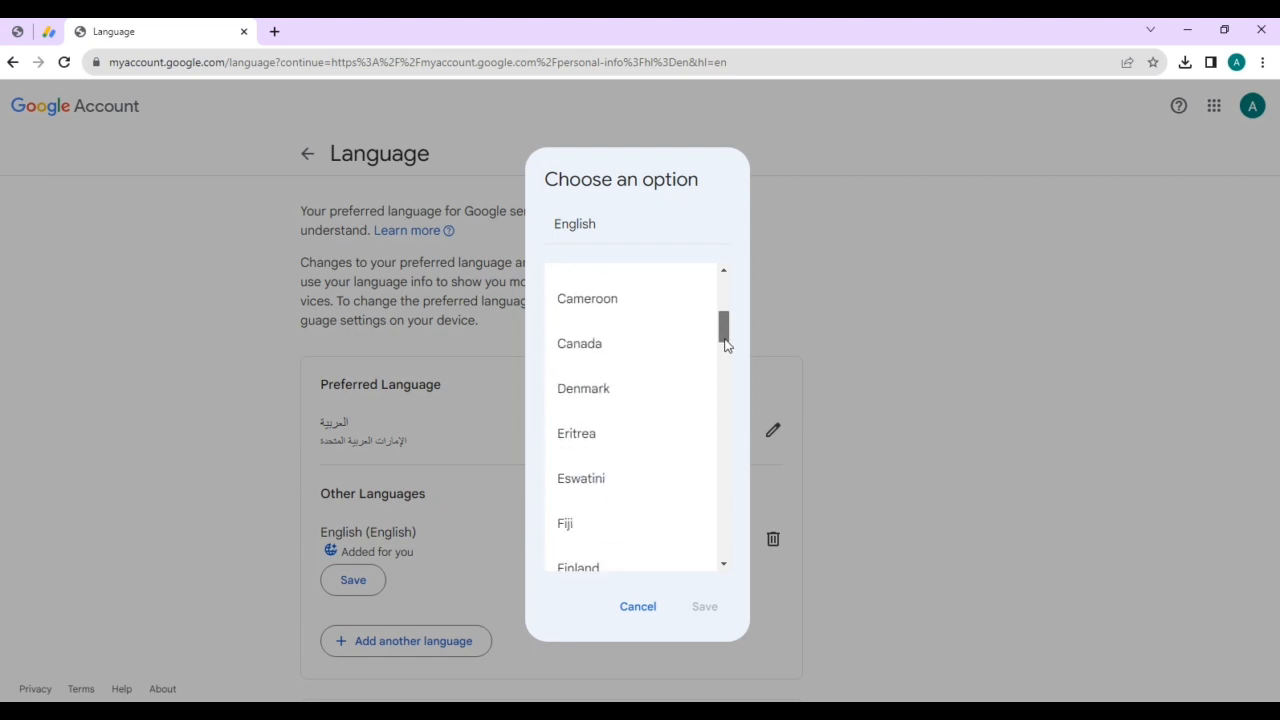
{"action": "scroll", "scroll_direction": "down", "scroll_amount": 3}
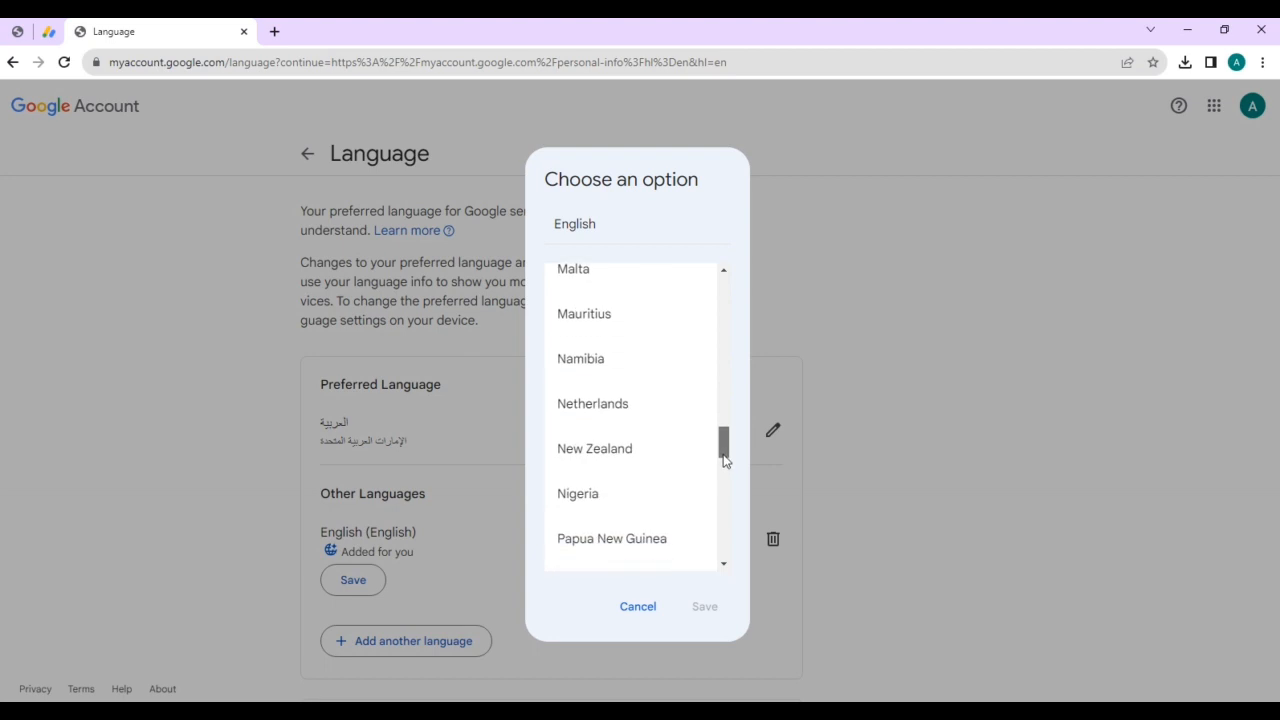
{"action": "scroll", "scroll_direction": "down", "scroll_amount": 3}
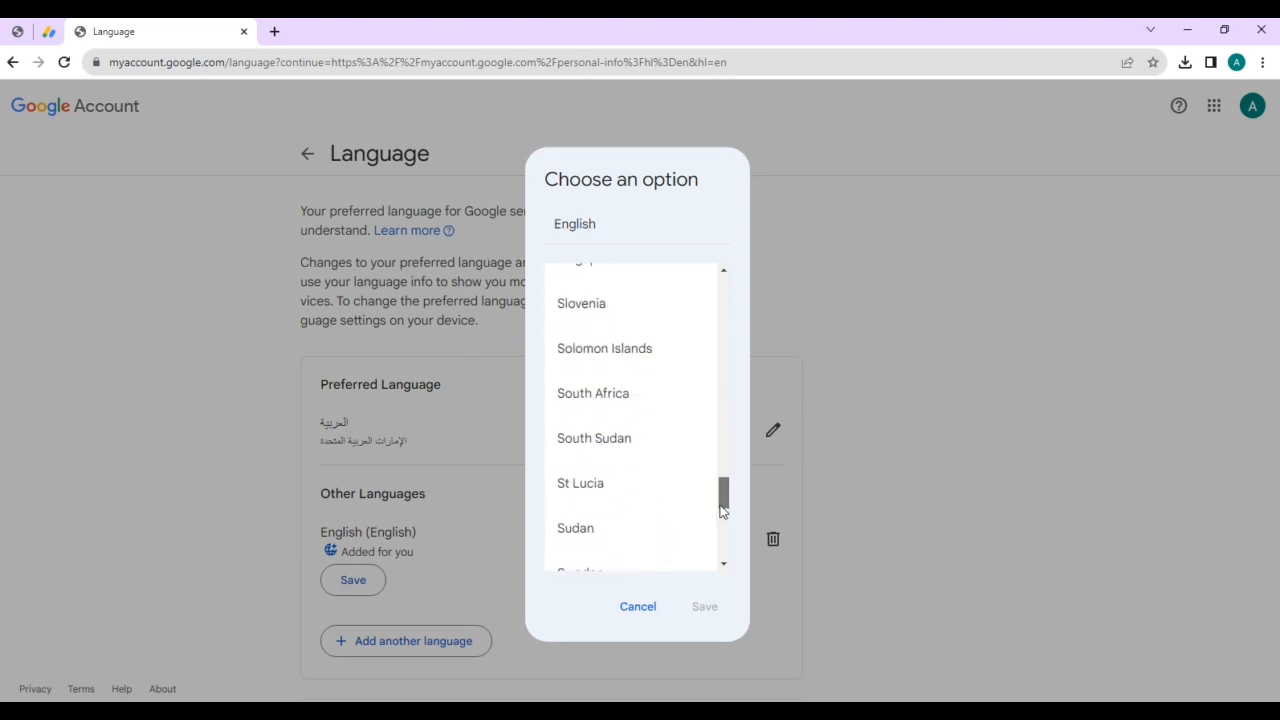
{"action": "scroll", "scroll_direction": "down", "scroll_amount": 3}
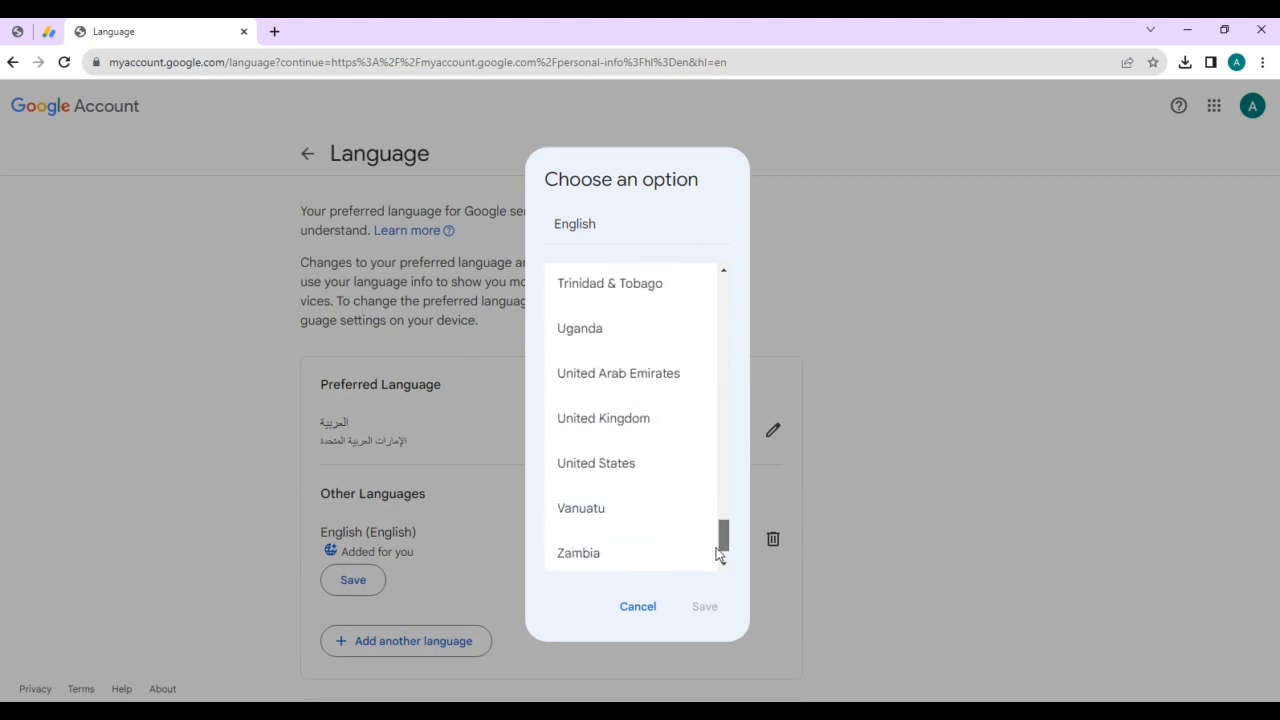
{"action": "left_click", "coordinate": [596, 462]}
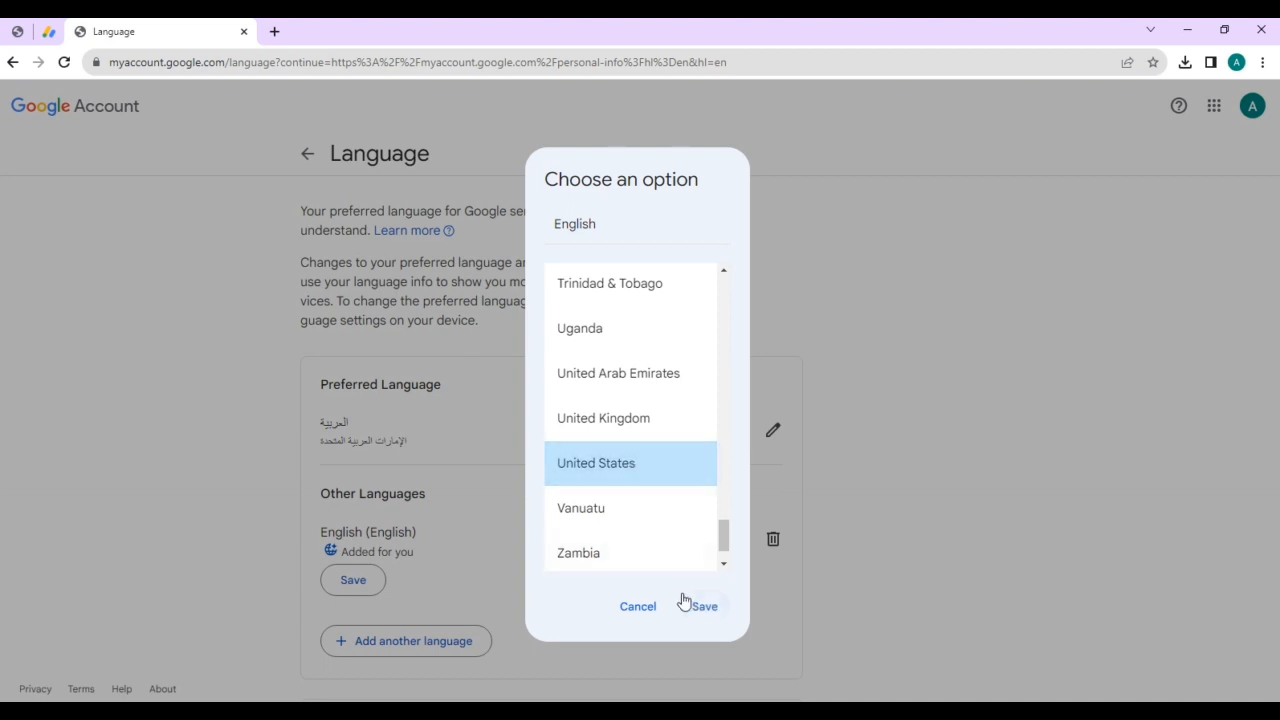
- Confirm English (United States), move it above Arabic as preferred, and return to Personal info
{"action": "left_click", "coordinate": [704, 606]}
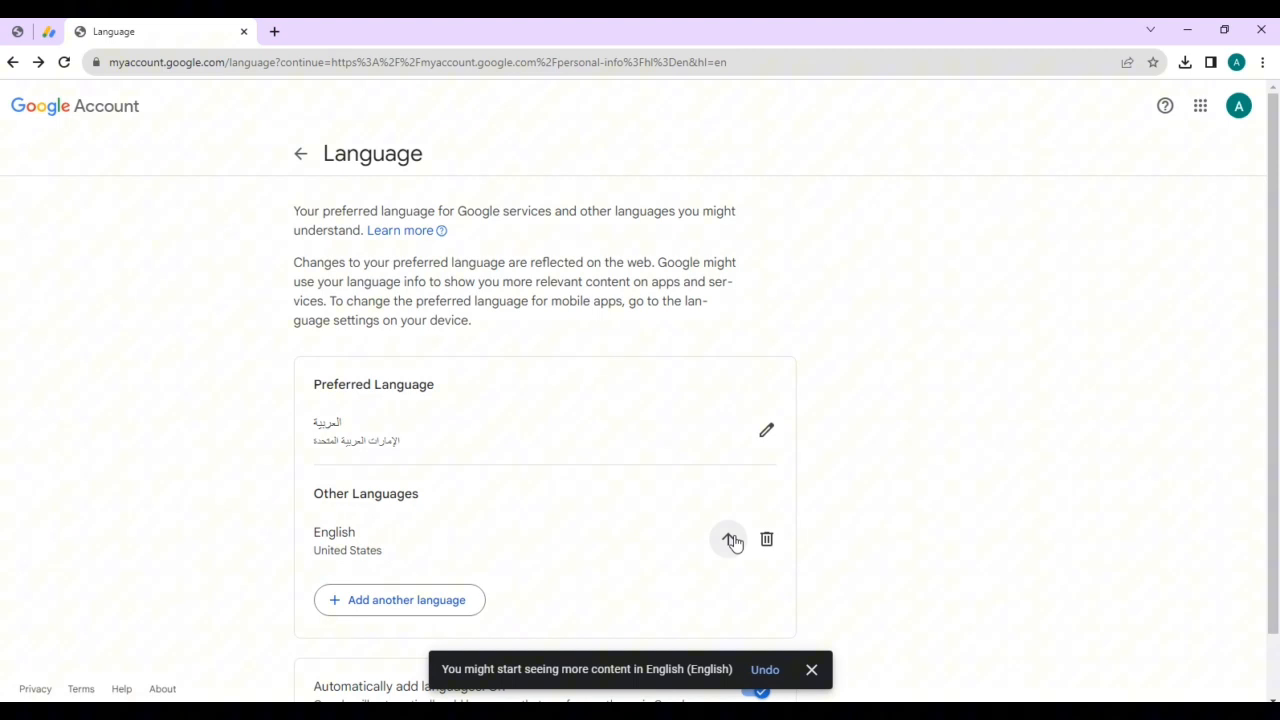
{"action": "left_click", "coordinate": [728, 540]}
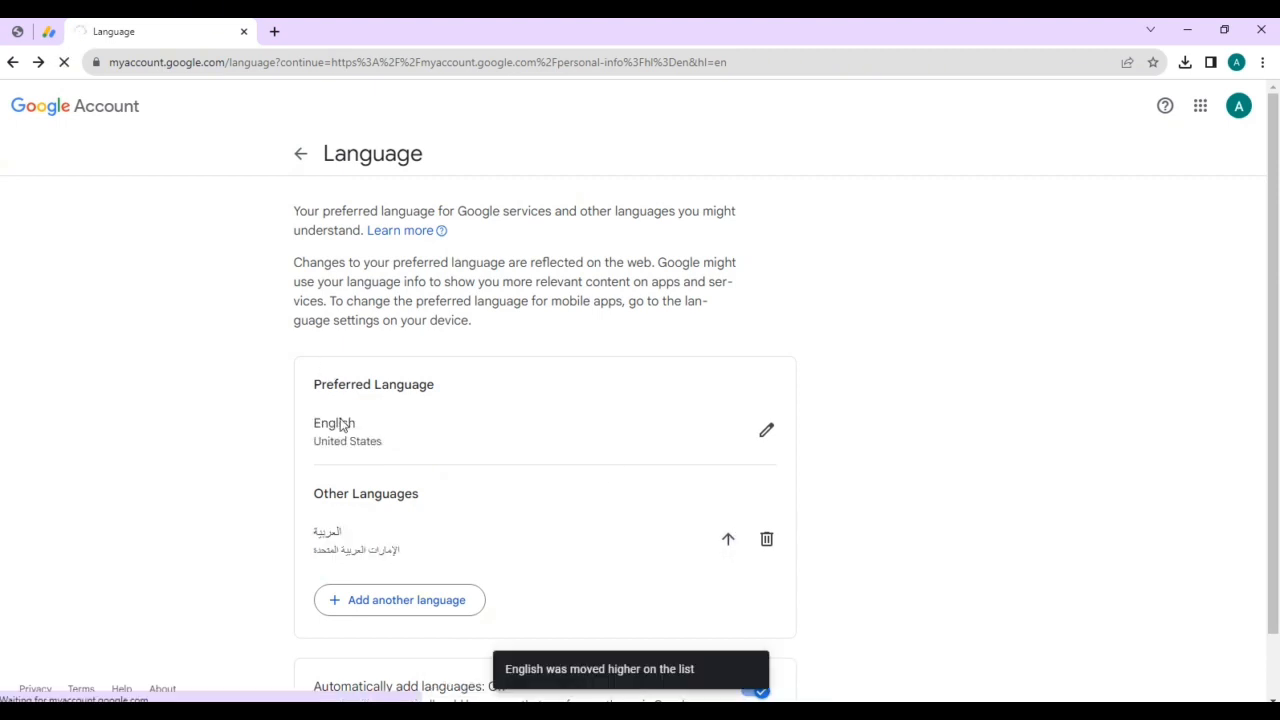
{"action": "mouse_move", "coordinate": [476, 398]}
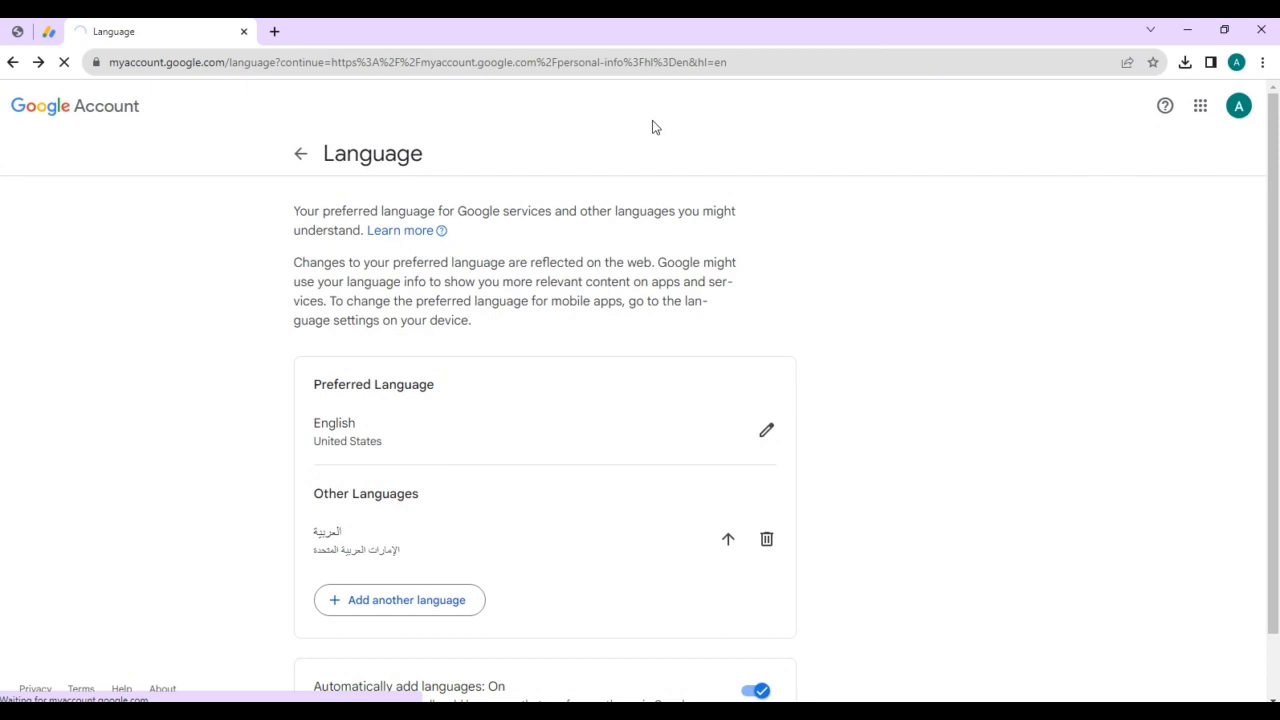
{"action": "left_click", "coordinate": [766, 430]}
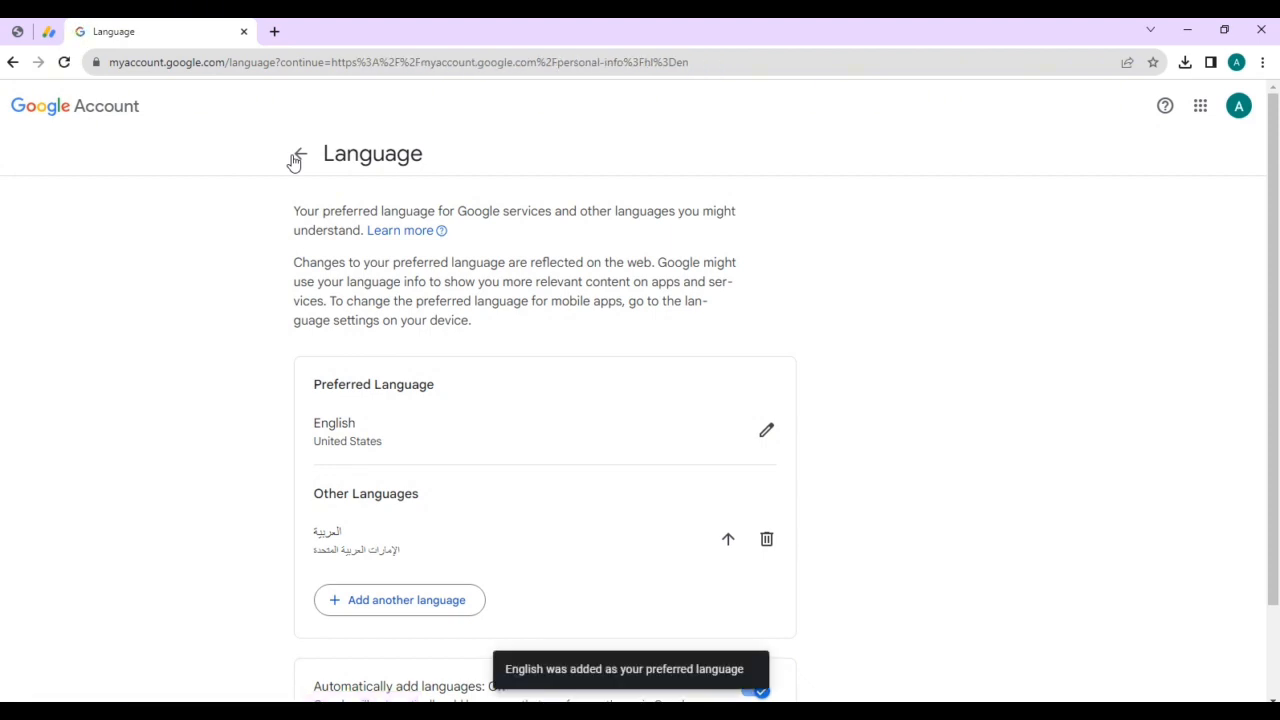
{"action": "left_click", "coordinate": [296, 154]}
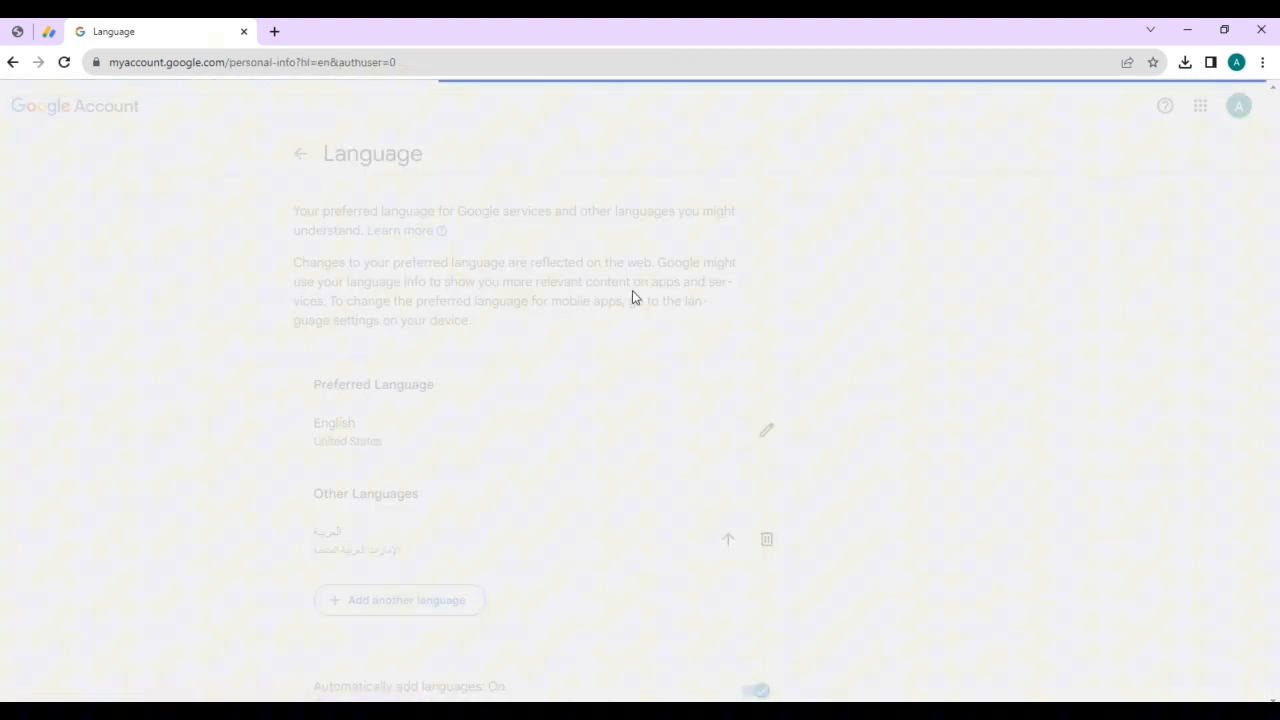
- Verify the web Language reads English (United States), then start a new browser tab
{"action": "left_click", "coordinate": [300, 152]}
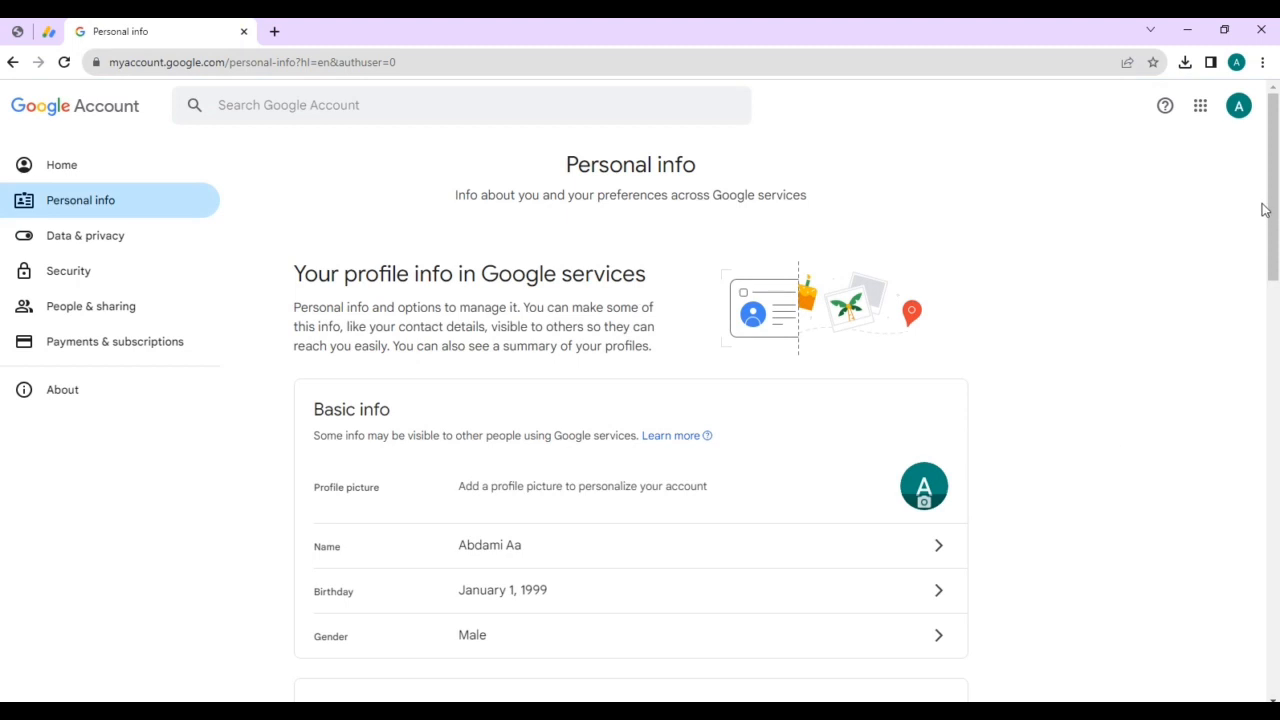
{"action": "scroll", "scroll_direction": "down", "scroll_amount": 3}
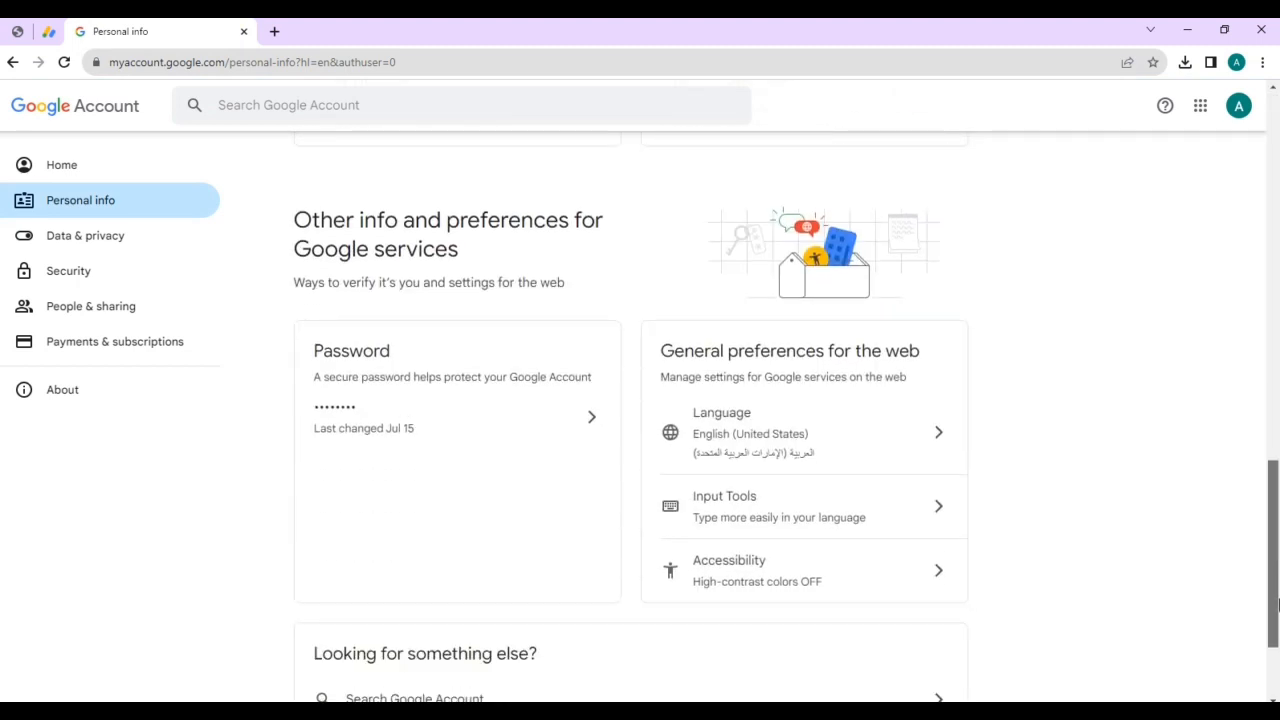
{"action": "scroll", "scroll_direction": "down", "scroll_amount": 3}
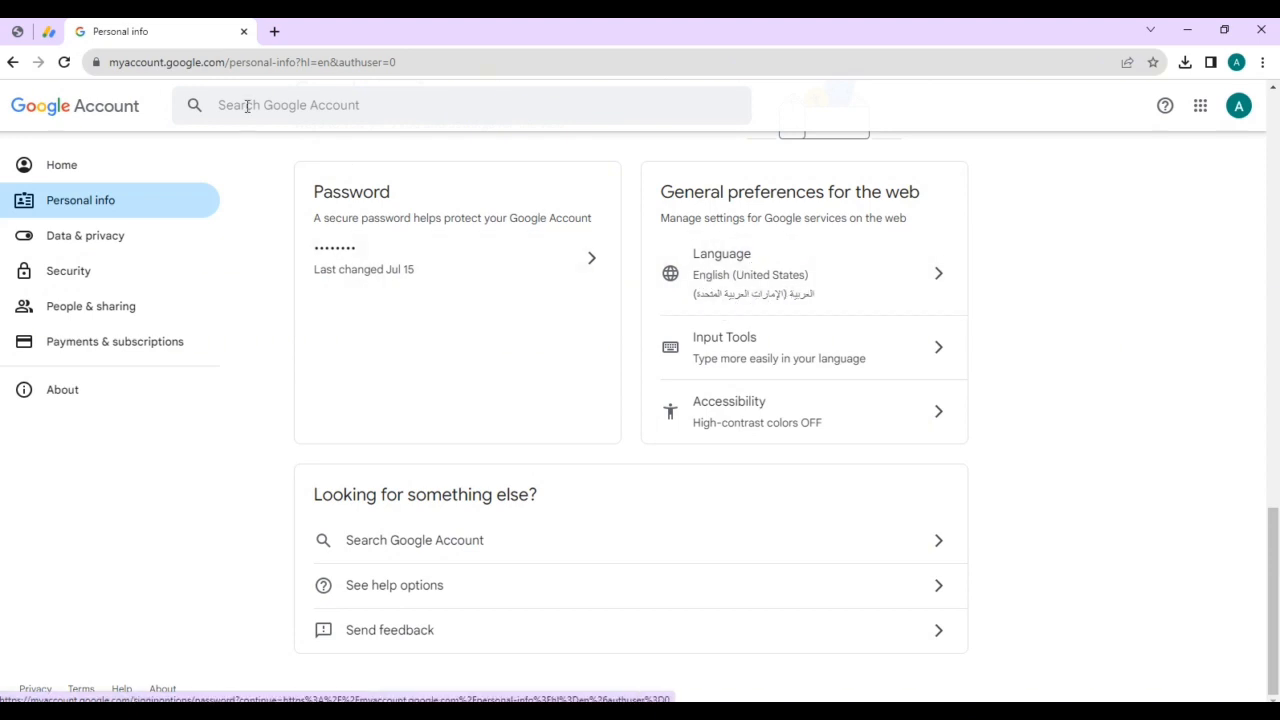
{"action": "left_click", "coordinate": [274, 32]}
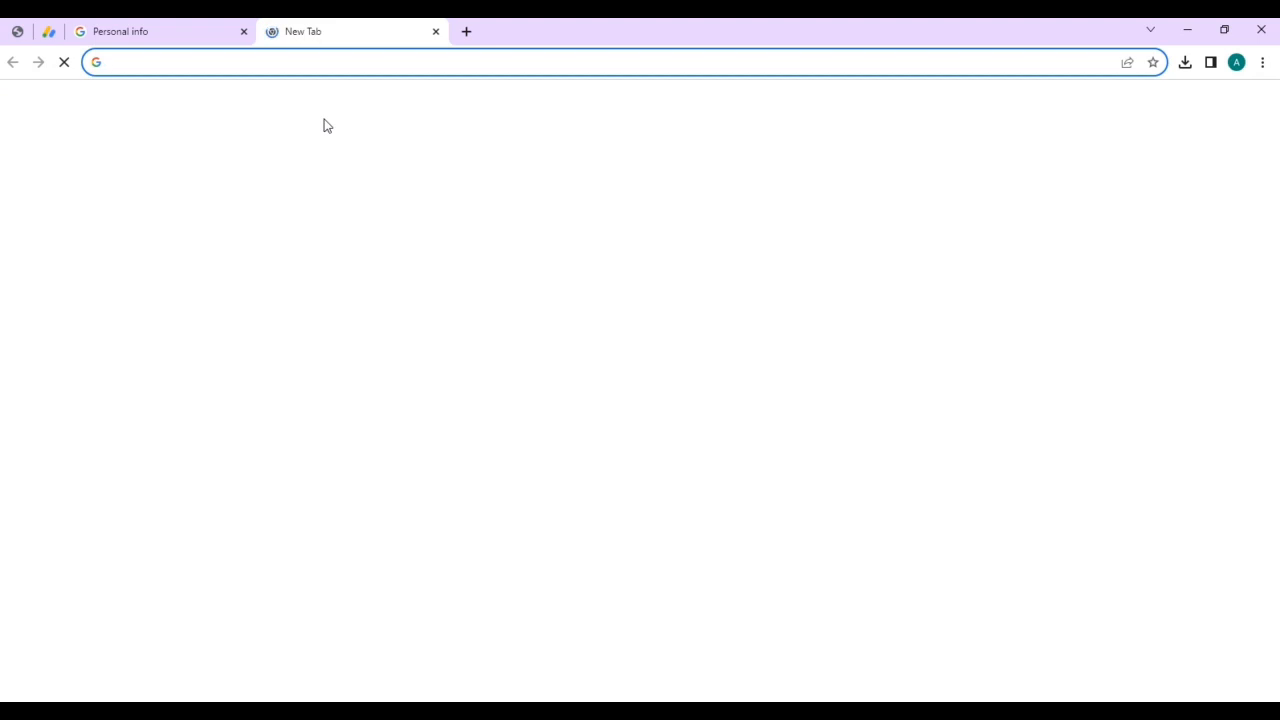